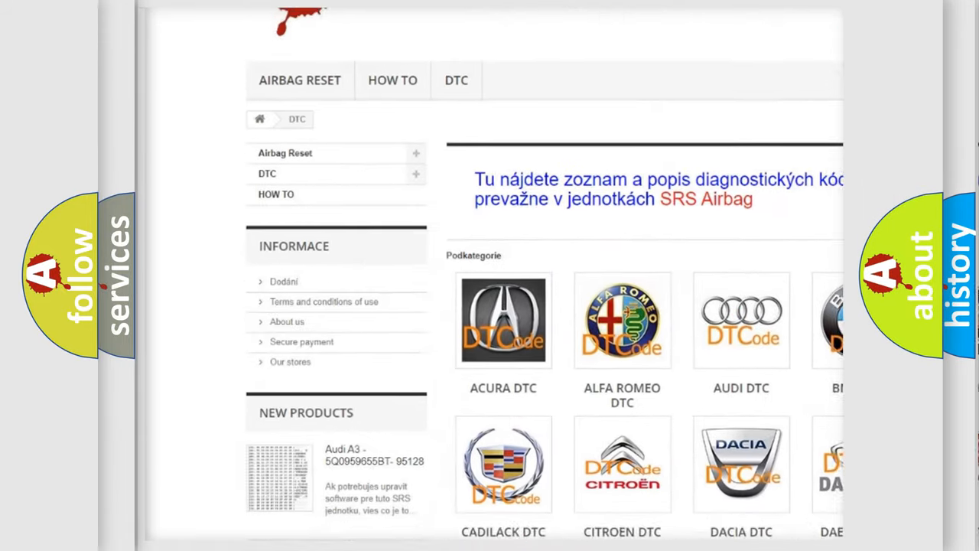
scroll("down", 3)
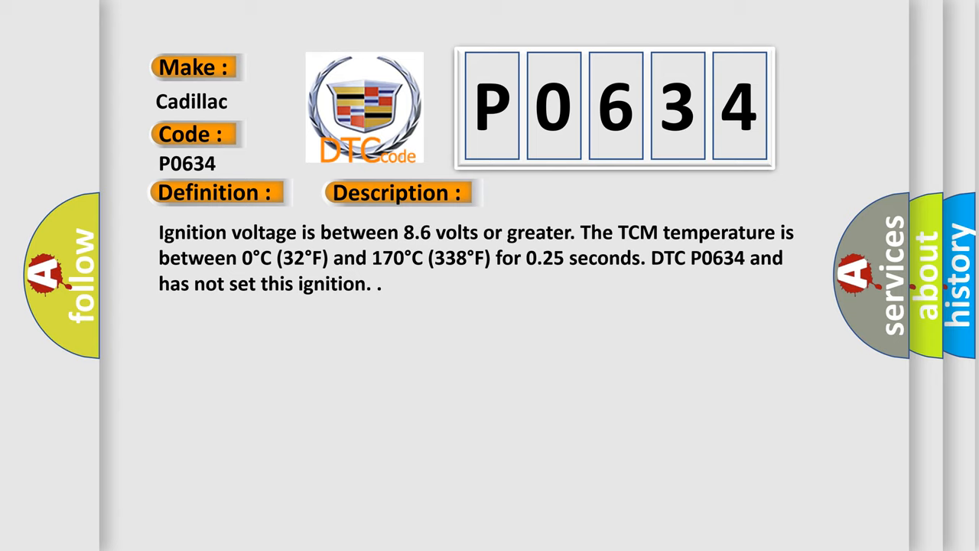
left_click(562, 192)
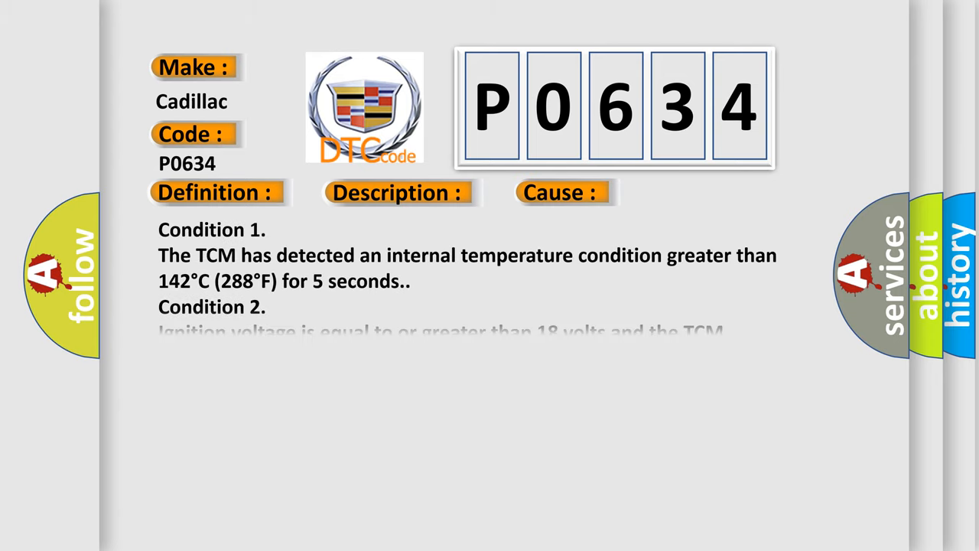